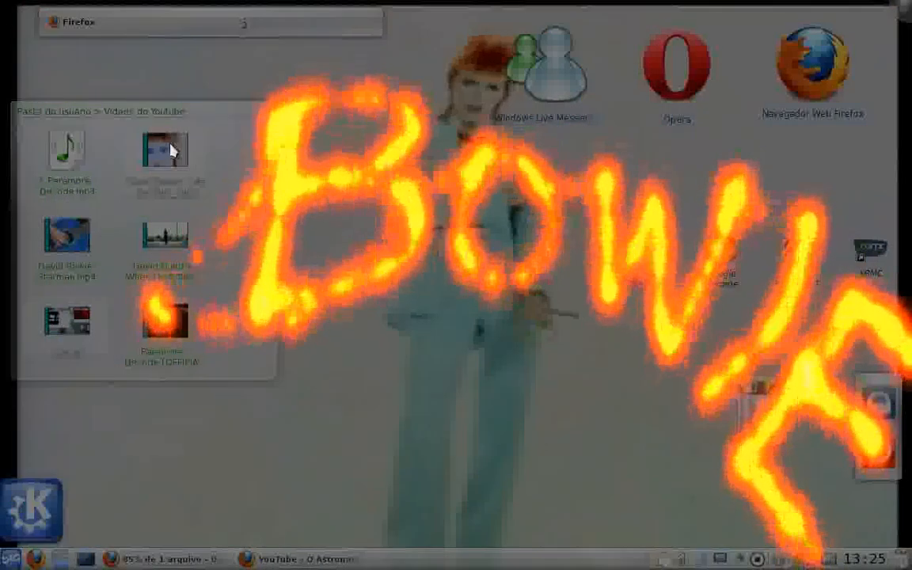
Let David Bowie's 'Starman' video play on YouTube until well into its runtime.
double_click(164, 149)
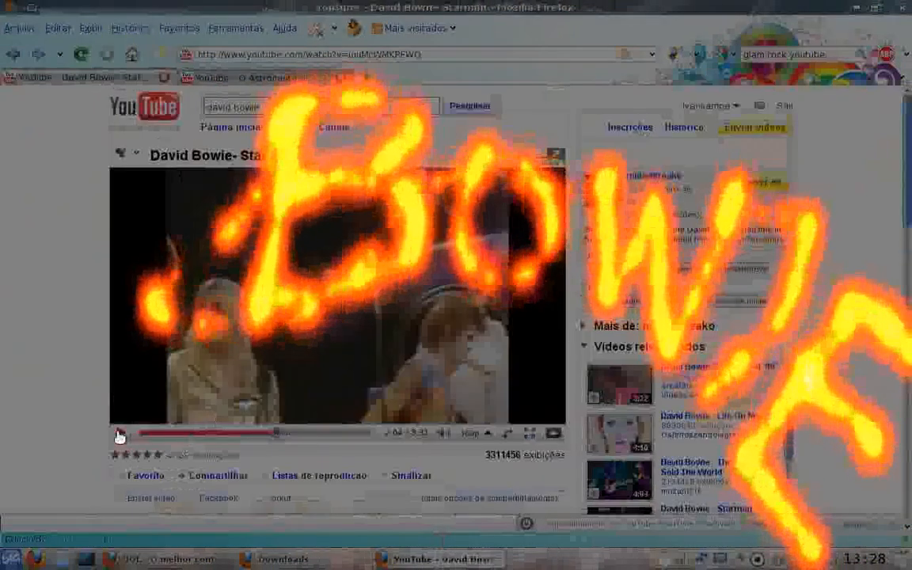
Open the related 'O Astronauta de Mármore' video by Nenhum de Nós and start playback.
left_click(119, 433)
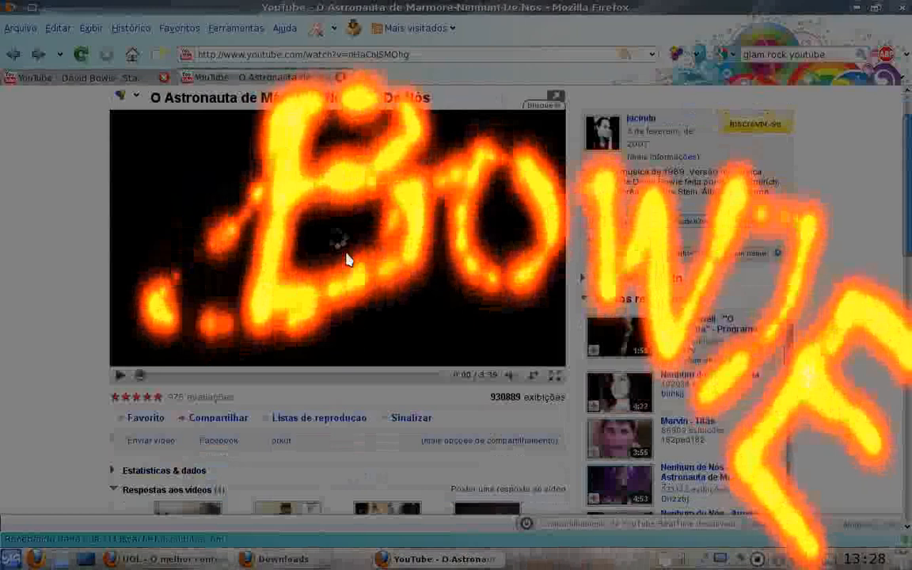
left_click(120, 374)
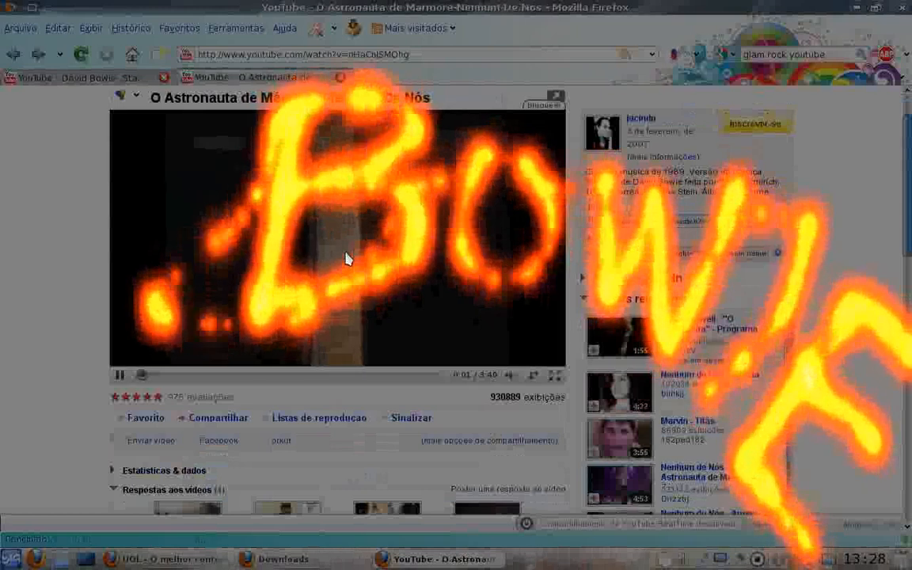